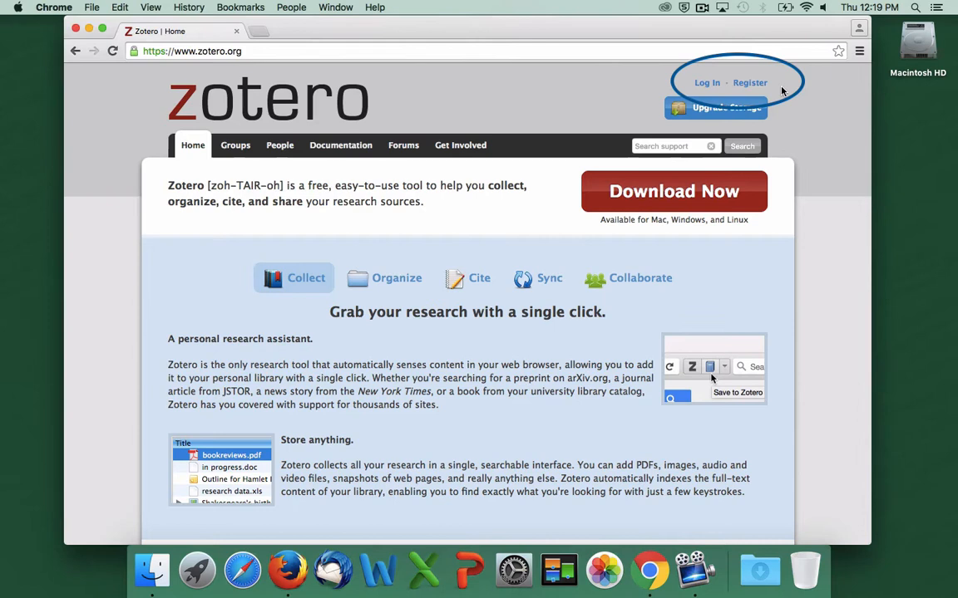
Step: Open the zotero.org Register page and scroll through the blank account form
{"action": "left_click", "coordinate": [749, 82]}
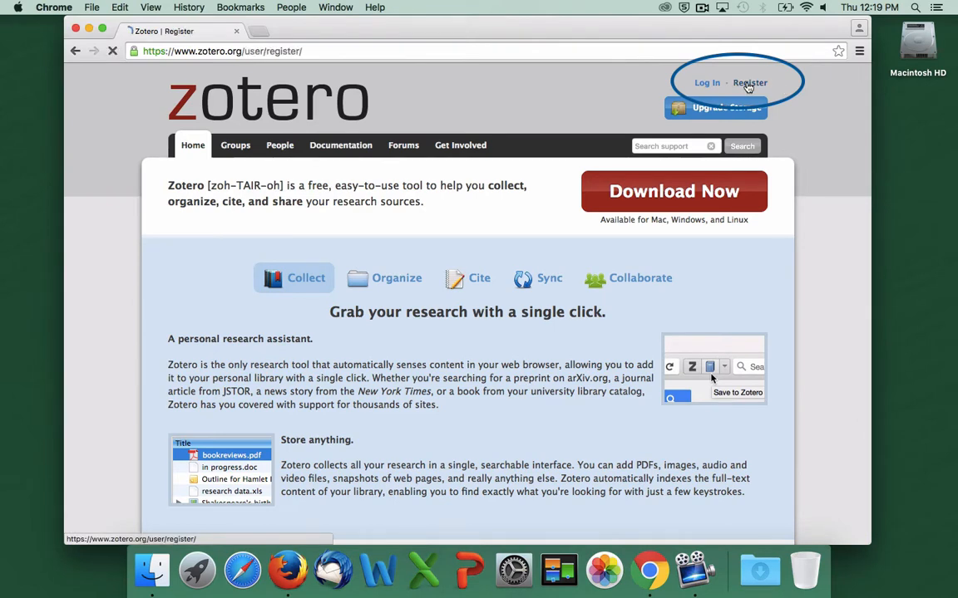
{"action": "left_click", "coordinate": [749, 83]}
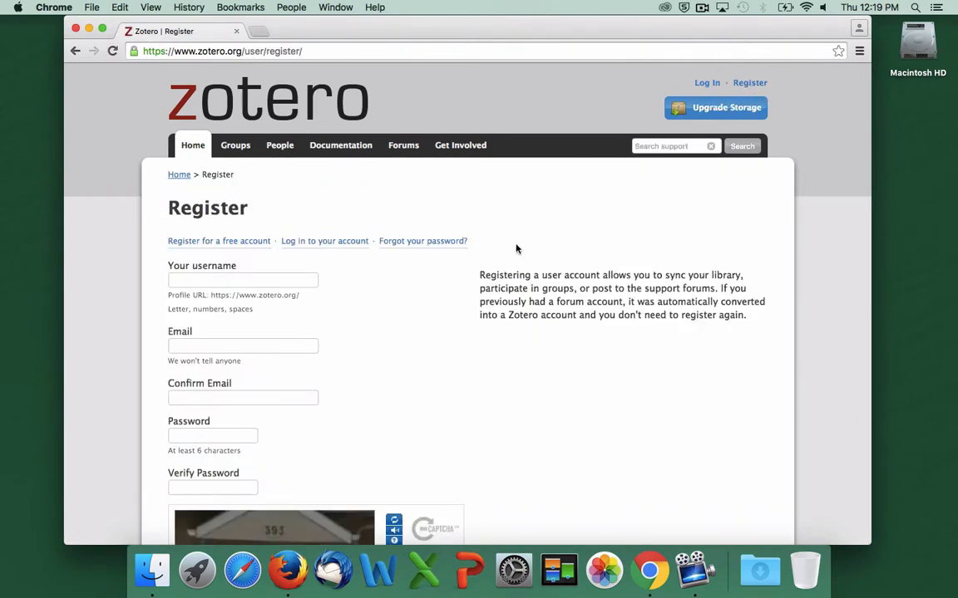
{"action": "mouse_move", "coordinate": [384, 322]}
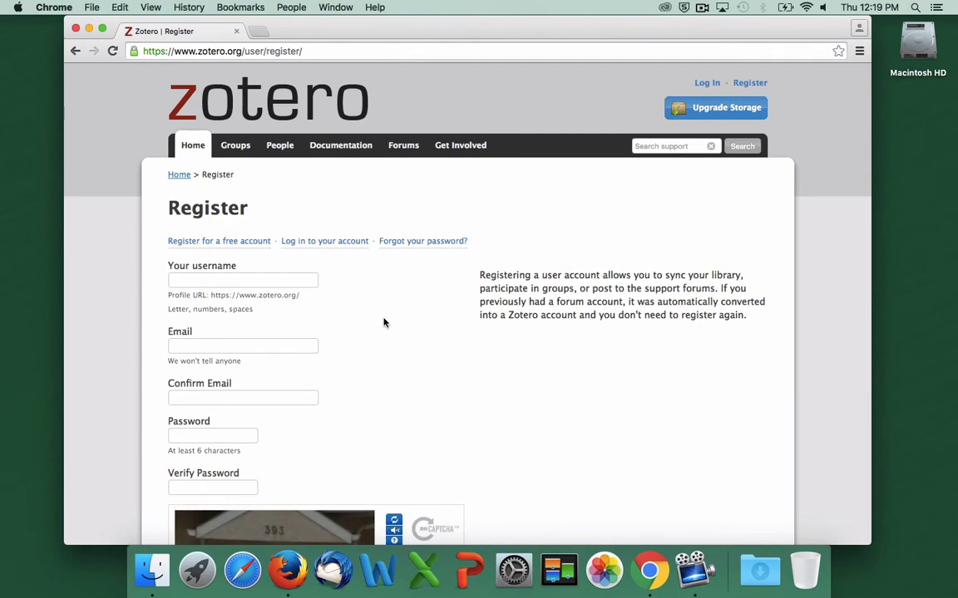
{"action": "scroll", "scroll_direction": "down", "scroll_amount": 3}
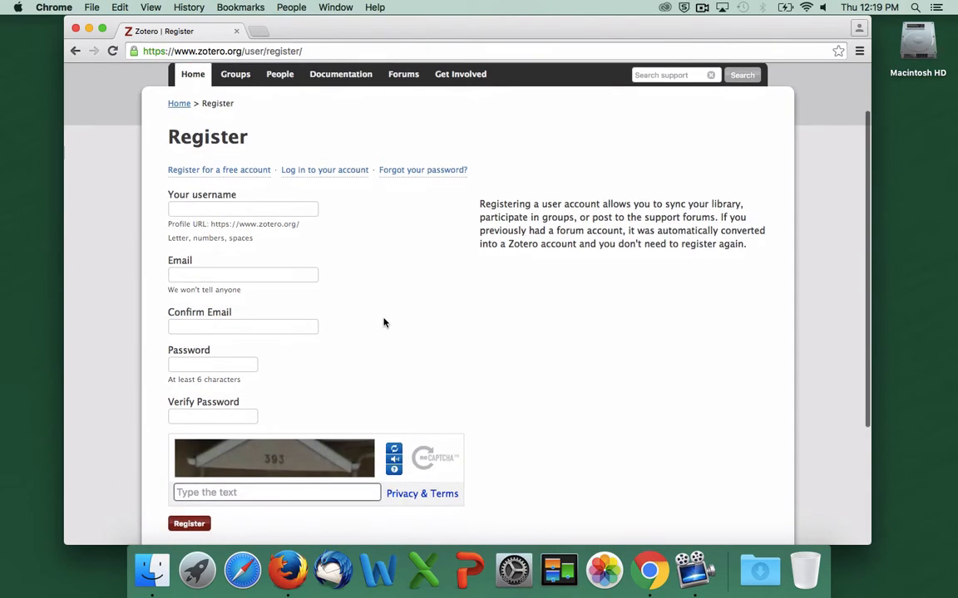
{"action": "scroll", "scroll_direction": "down", "scroll_amount": 3}
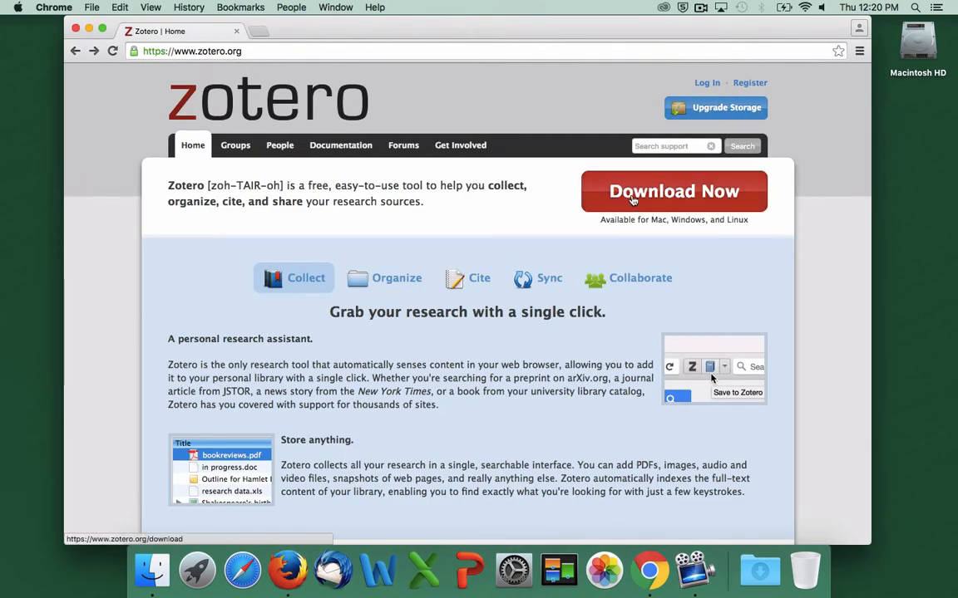
Step: Download the Zotero for Mac installer, keep the file, and open the .dmg
{"action": "left_click", "coordinate": [673, 191]}
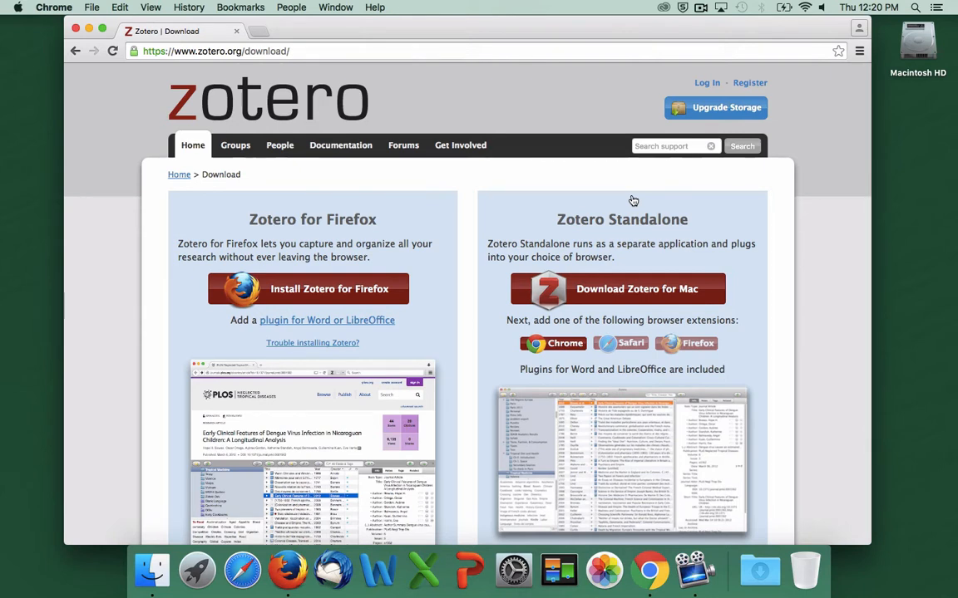
{"action": "left_click", "coordinate": [621, 289]}
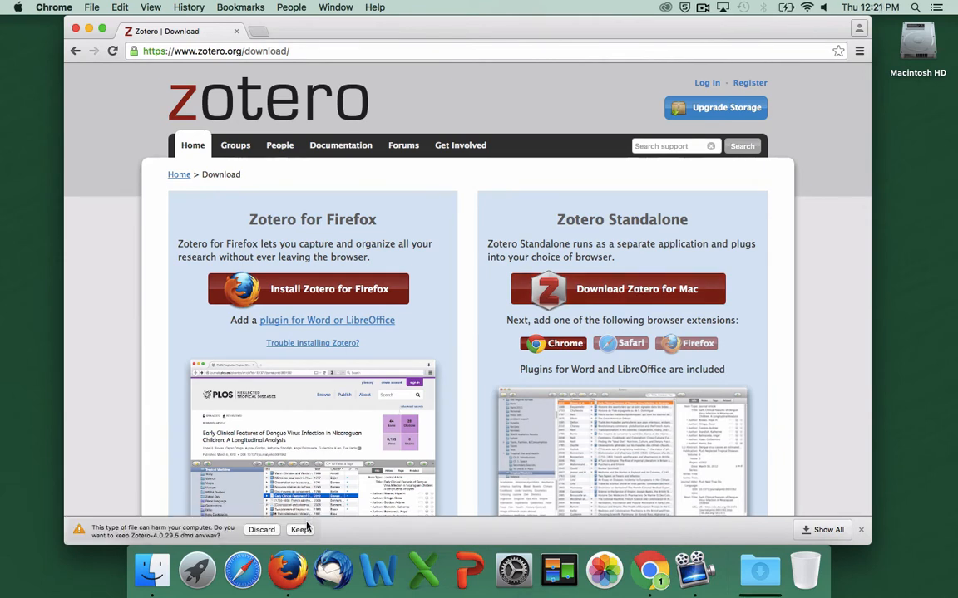
{"action": "left_click", "coordinate": [300, 530]}
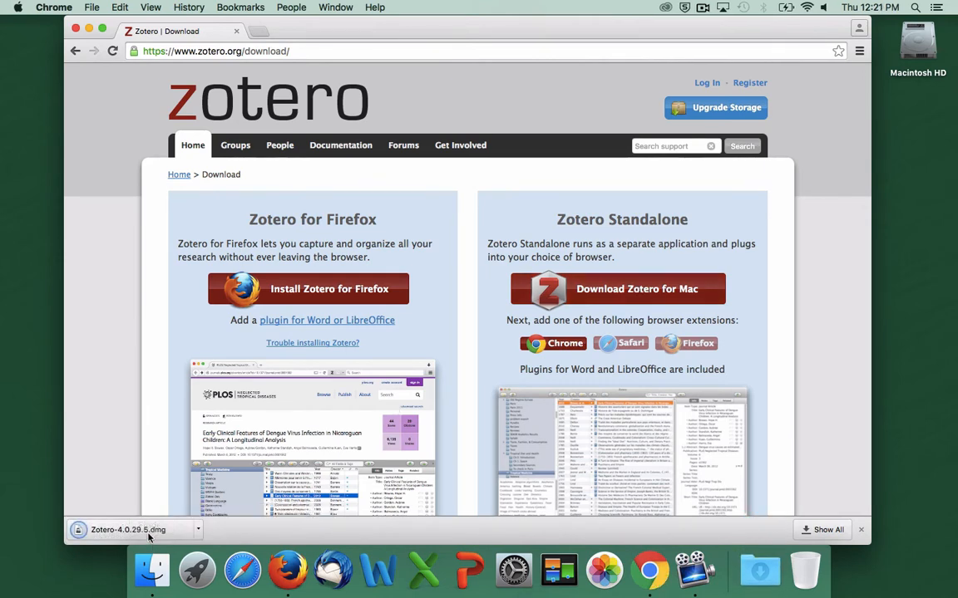
{"action": "left_click", "coordinate": [125, 529]}
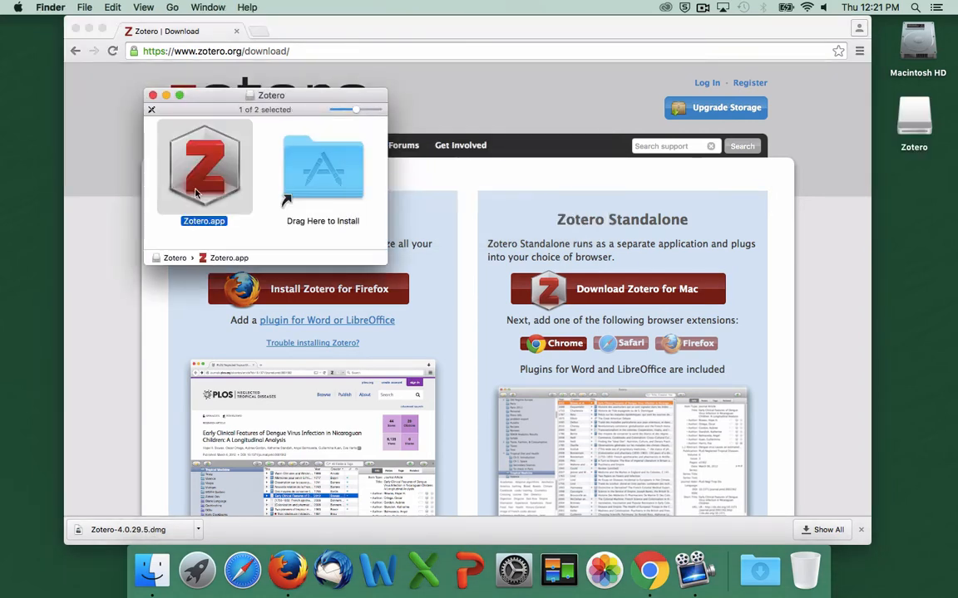
Step: Copy Zotero.app onto the Applications alias, then view it in the Applications folder
{"action": "left_click_drag", "start_coordinate": [204, 166], "coordinate": [322, 166]}
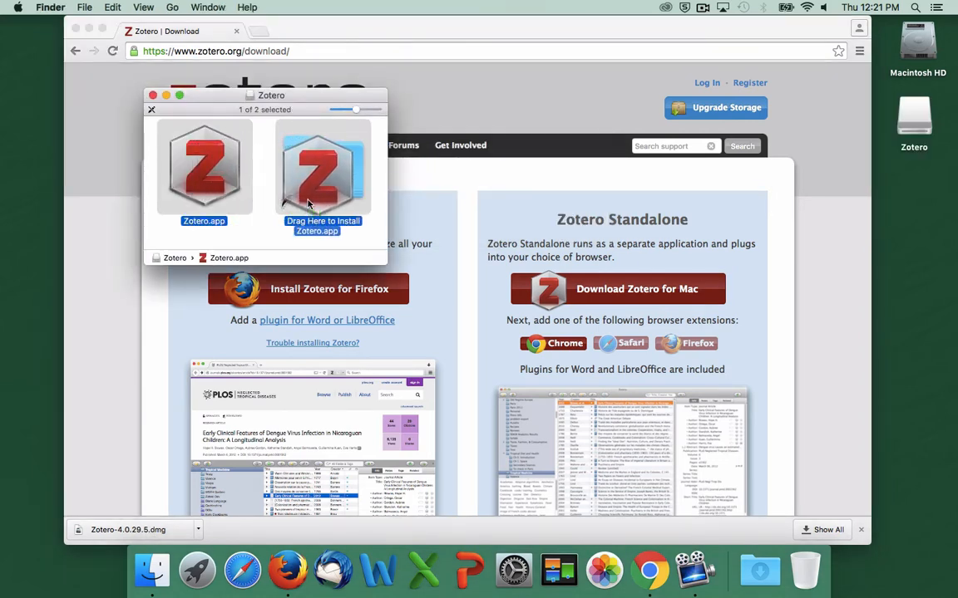
{"action": "left_click_drag", "start_coordinate": [204, 167], "coordinate": [323, 166]}
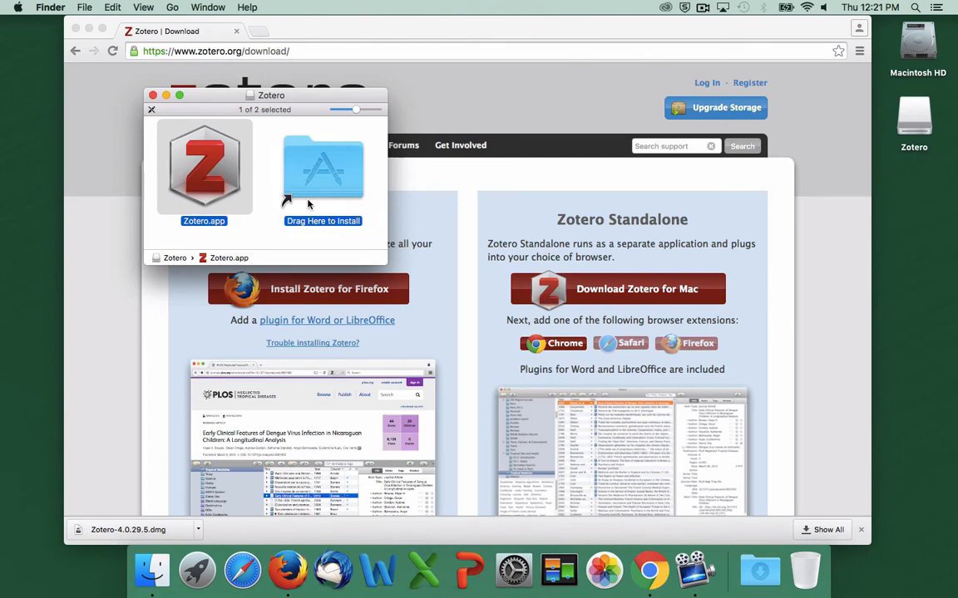
{"action": "left_click_drag", "start_coordinate": [204, 167], "coordinate": [324, 167]}
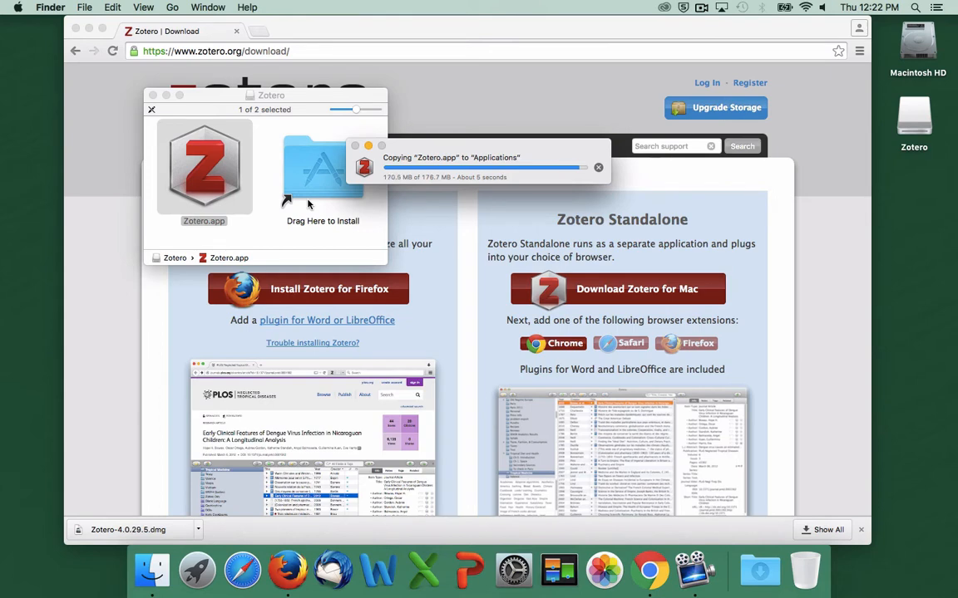
{"action": "left_click", "coordinate": [151, 570]}
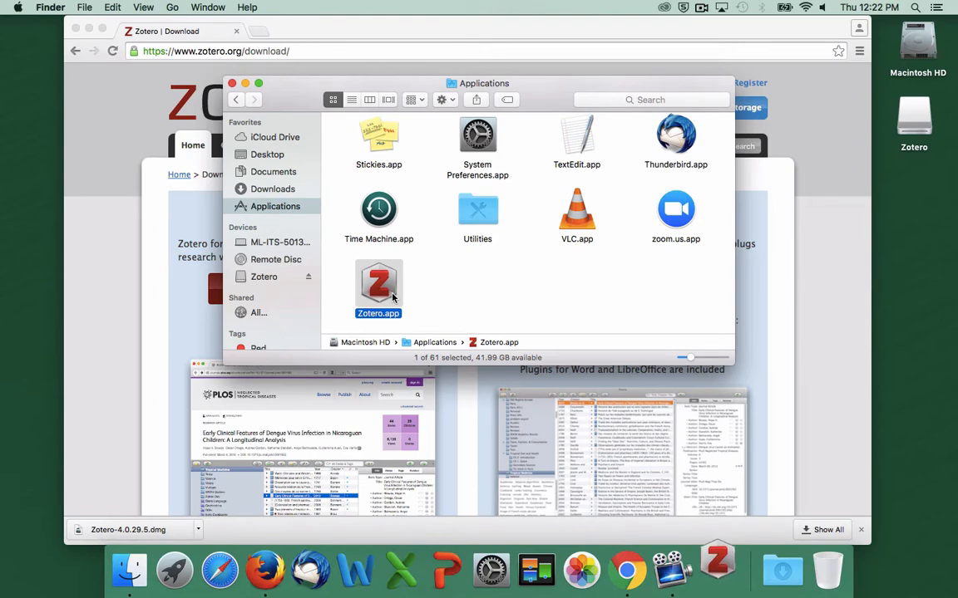
Step: Launch the installed Zotero and show the Sync tab of its Preferences
{"action": "double_click", "coordinate": [378, 287]}
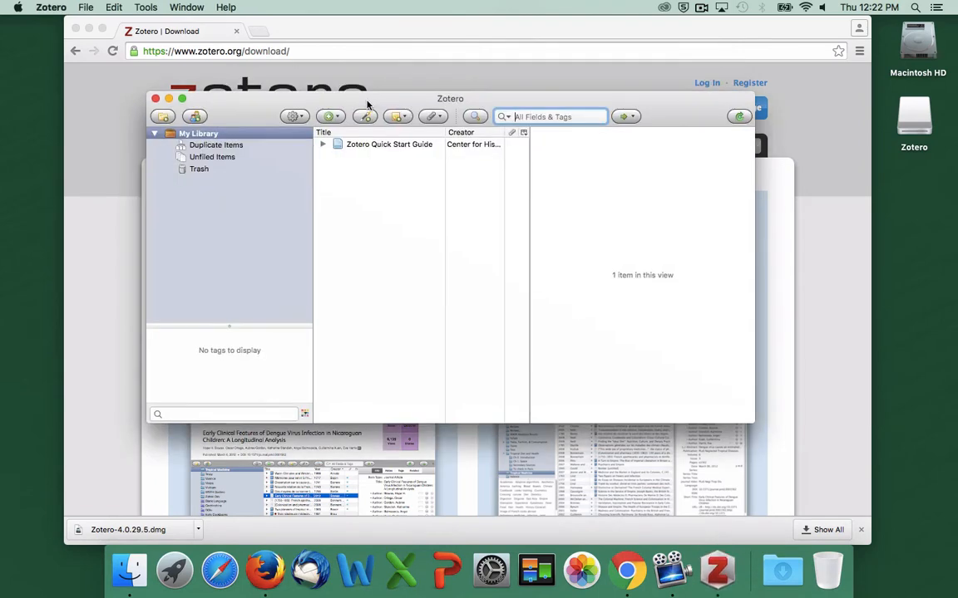
{"action": "left_click", "coordinate": [388, 144]}
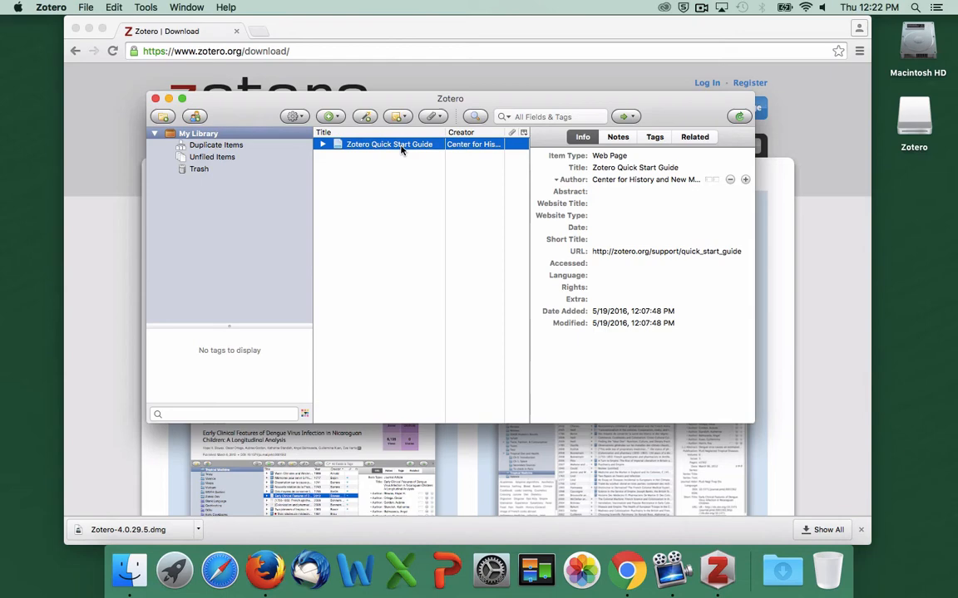
{"action": "left_click", "coordinate": [293, 116]}
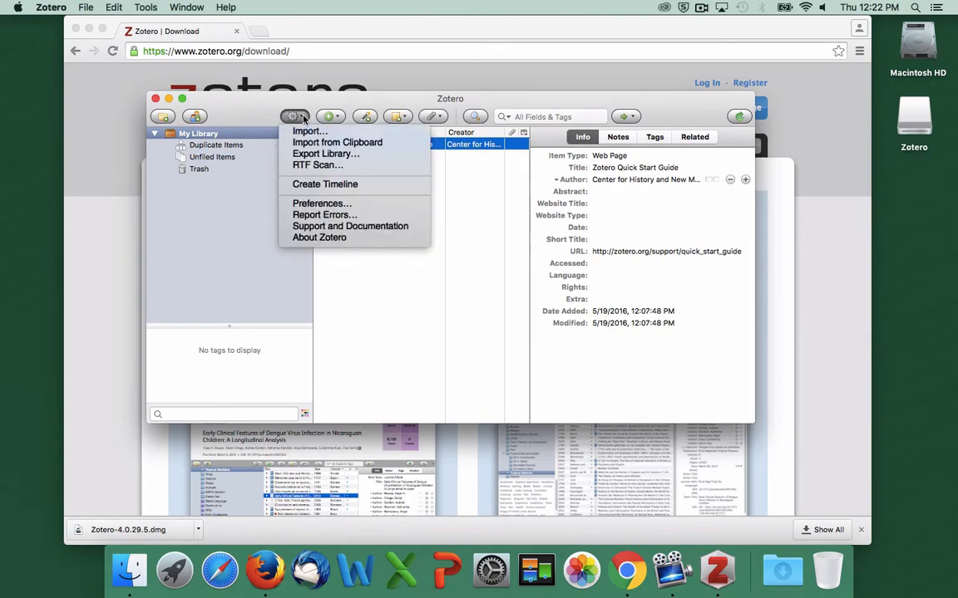
{"action": "left_click", "coordinate": [321, 203]}
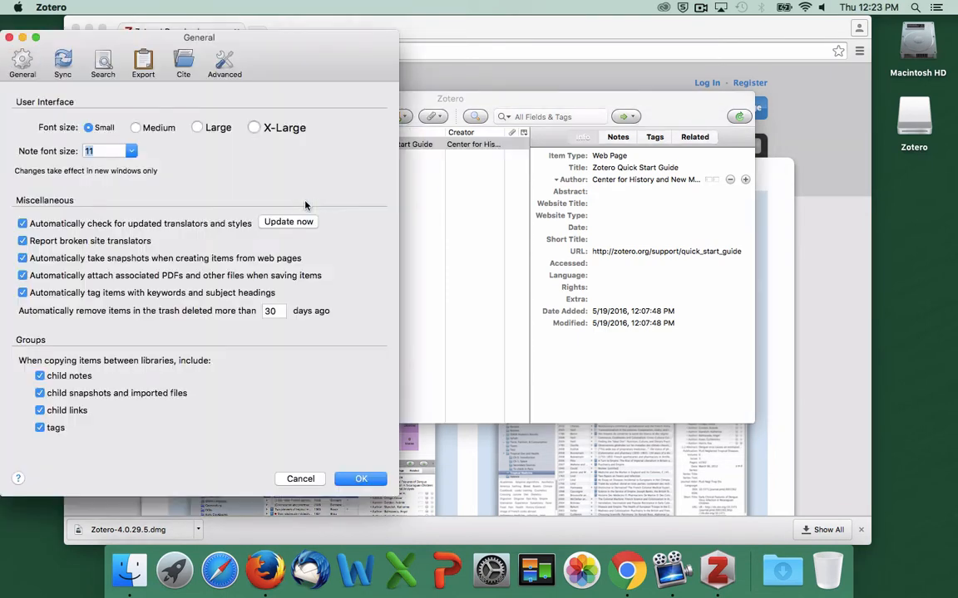
{"action": "left_click", "coordinate": [62, 63]}
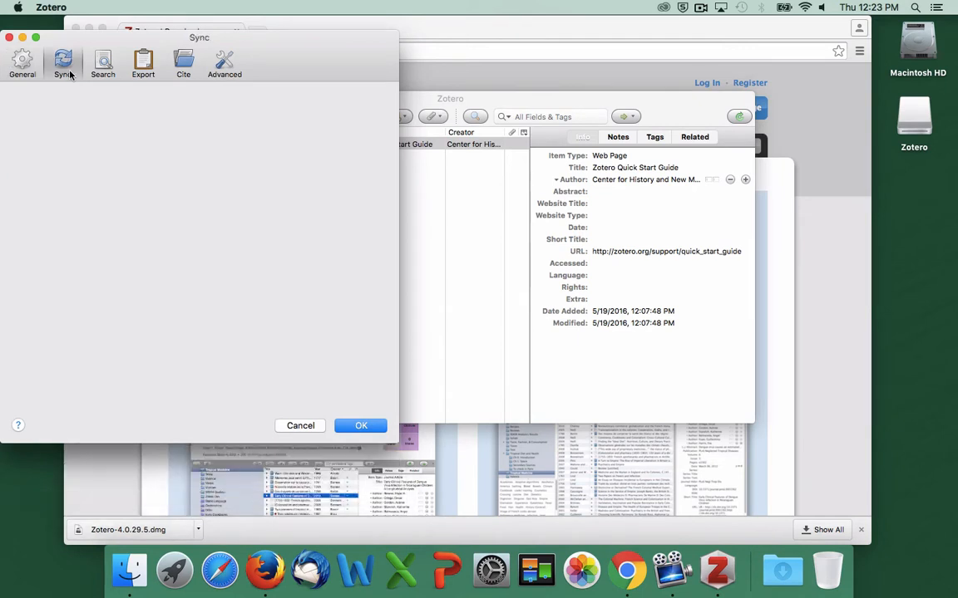
{"action": "left_click", "coordinate": [62, 62]}
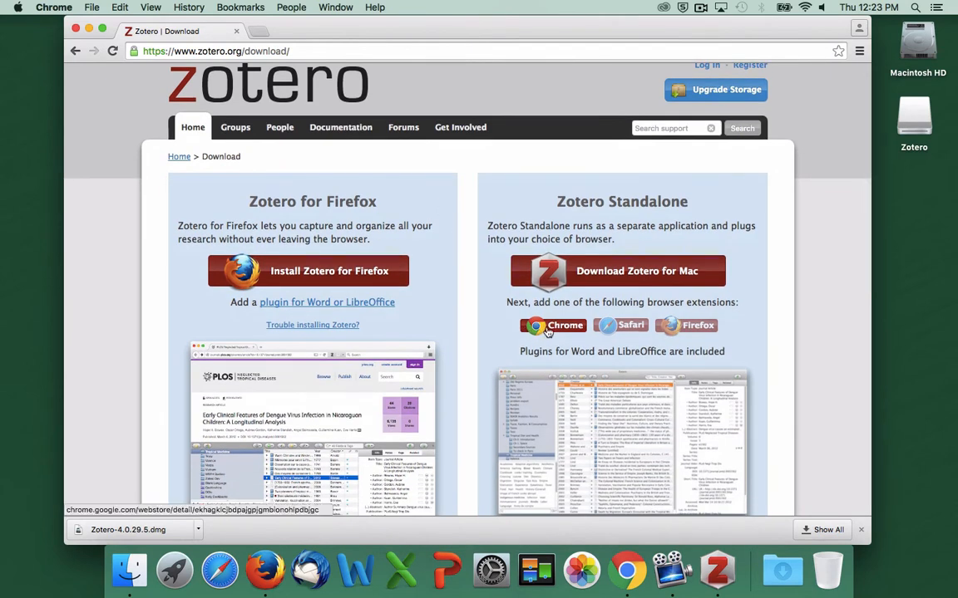
{"action": "mouse_move", "coordinate": [552, 325]}
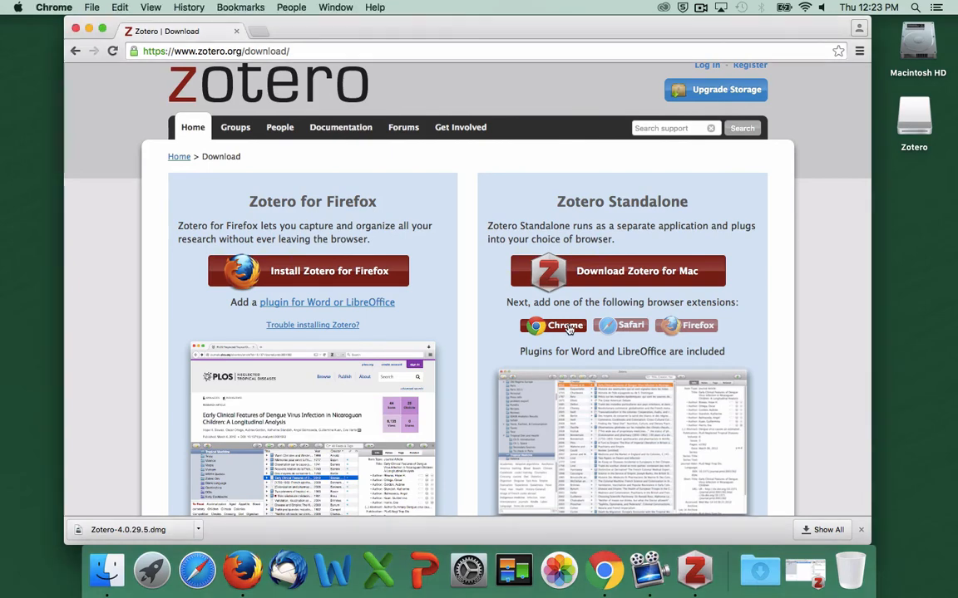
Step: Go to the Zotero Connector's Chrome Web Store page via the download page's Chrome button
{"action": "left_click", "coordinate": [553, 325]}
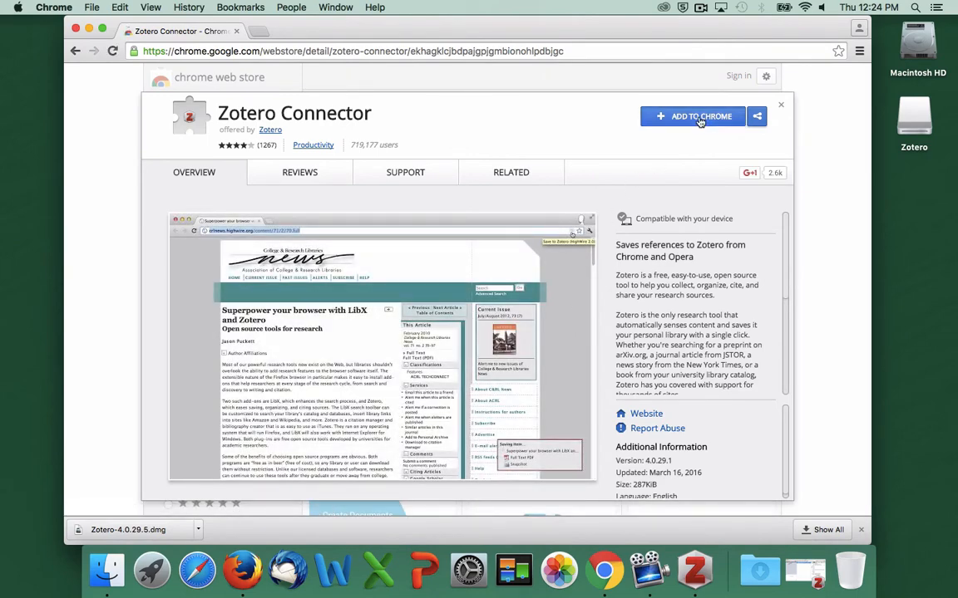
Step: Add Zotero Connector to Chrome and confirm with Add extension
{"action": "left_click", "coordinate": [700, 116]}
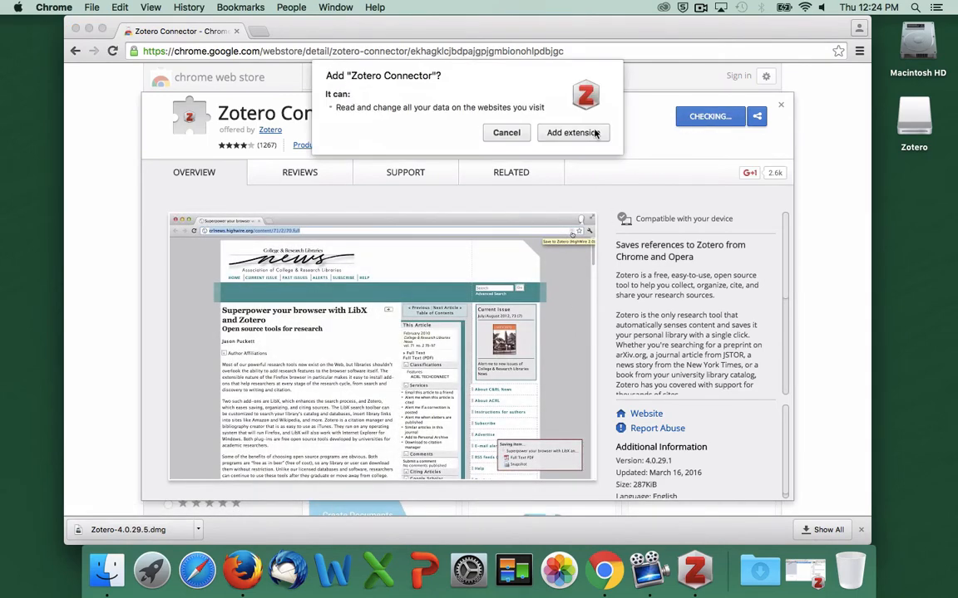
{"action": "left_click", "coordinate": [573, 133]}
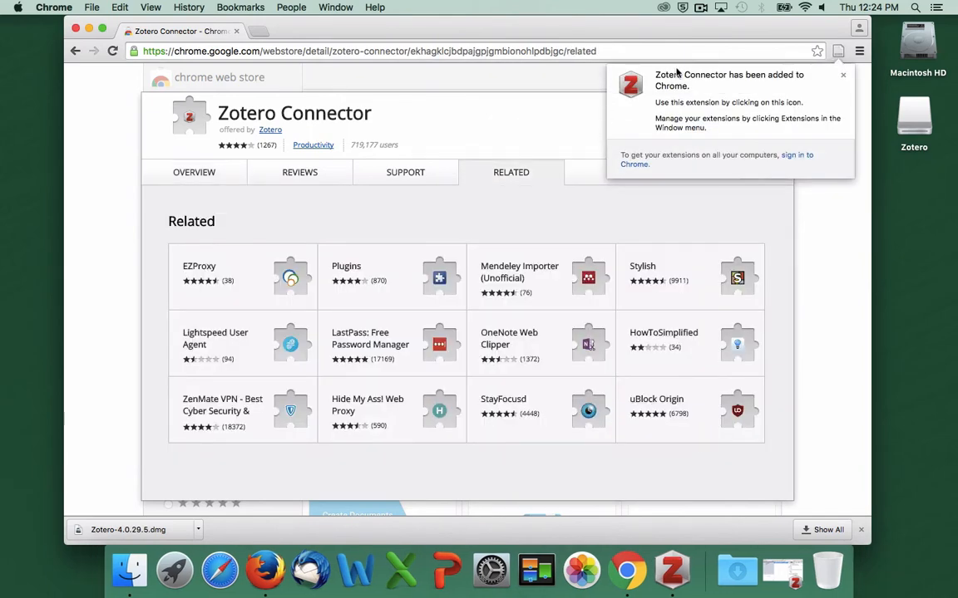
{"action": "mouse_move", "coordinate": [705, 93]}
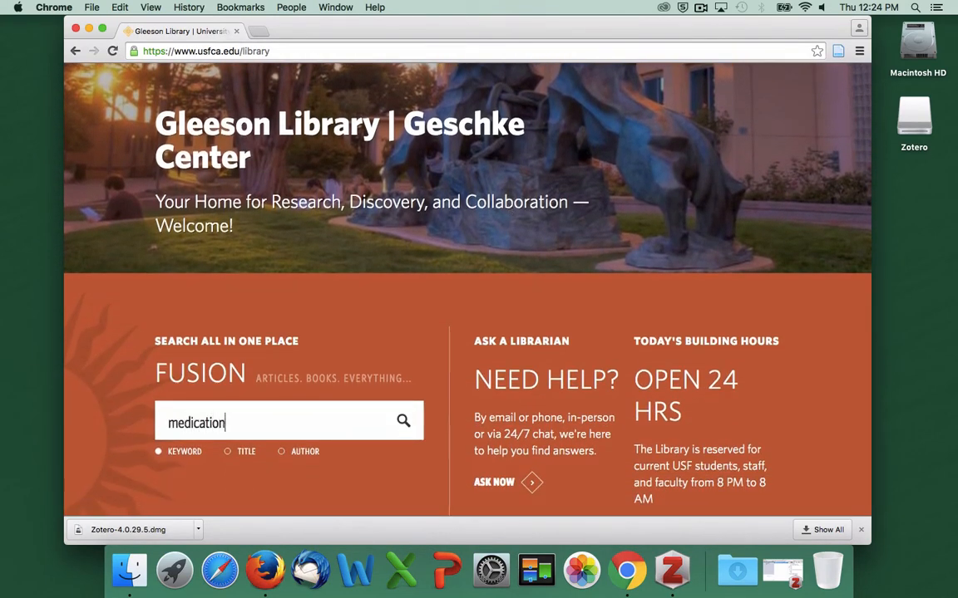
Step: Search Fusion for 'medication errors'
{"action": "type", "text": "errors"}
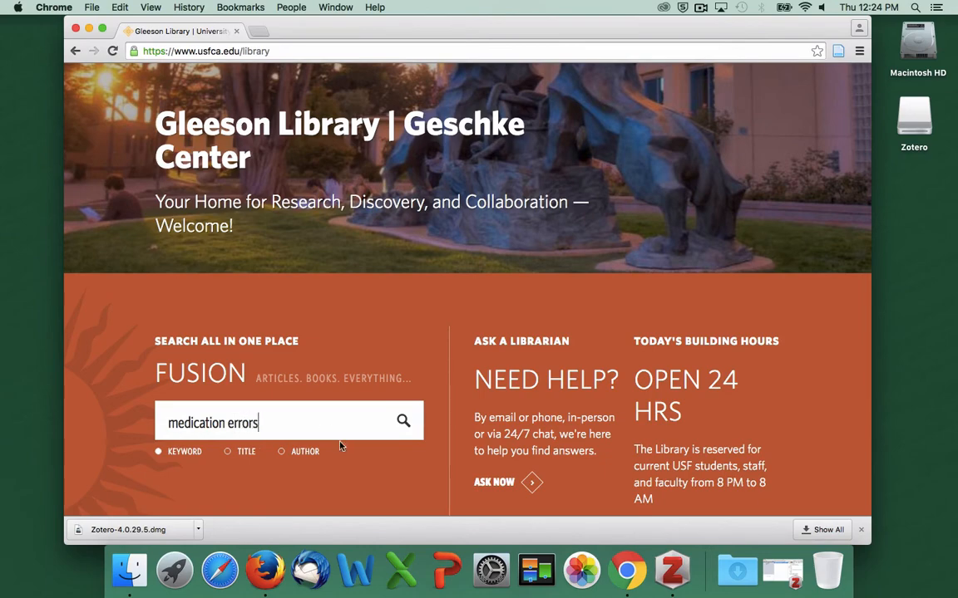
{"action": "left_click", "coordinate": [403, 421]}
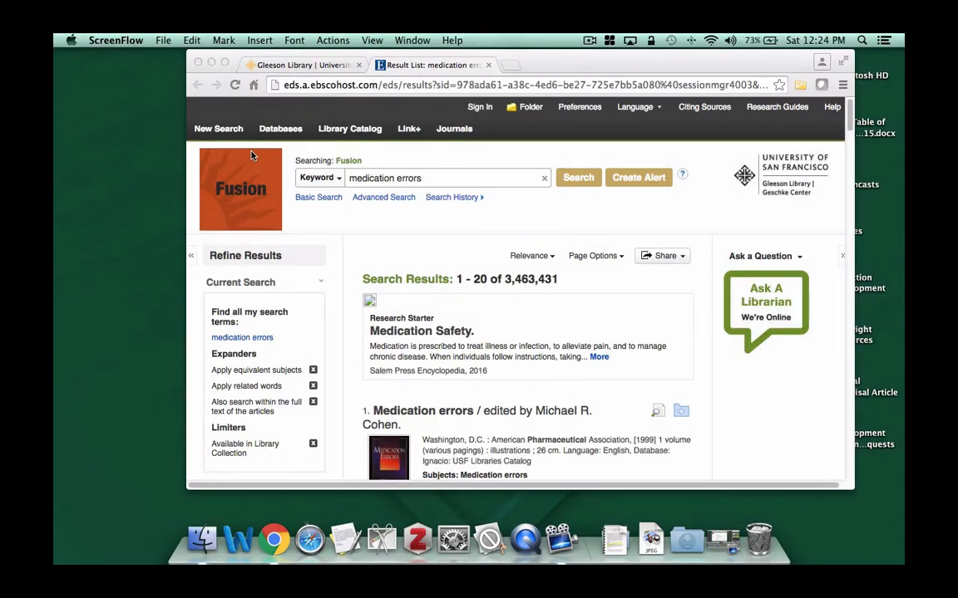
{"action": "mouse_move", "coordinate": [827, 116]}
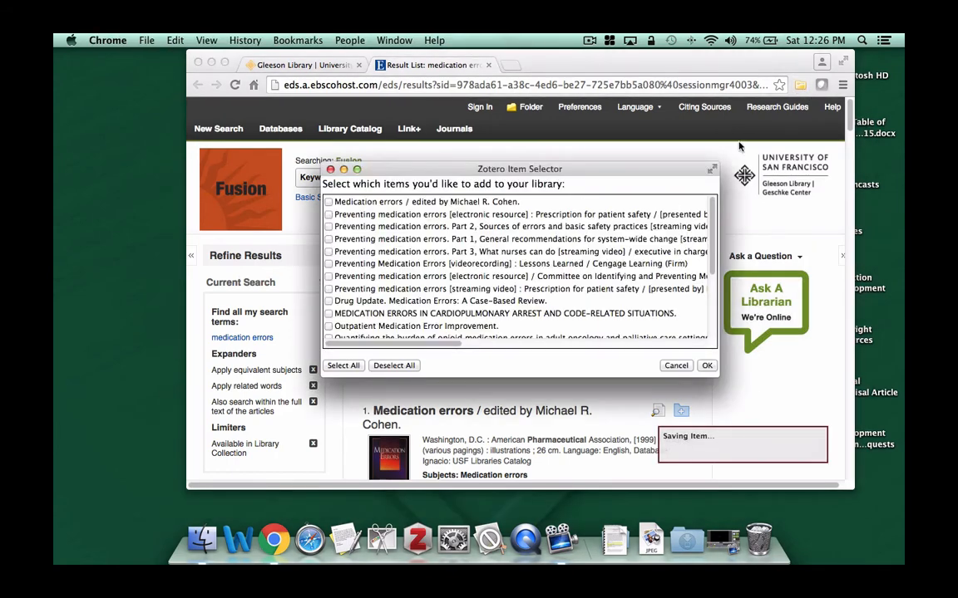
{"action": "mouse_move", "coordinate": [331, 220]}
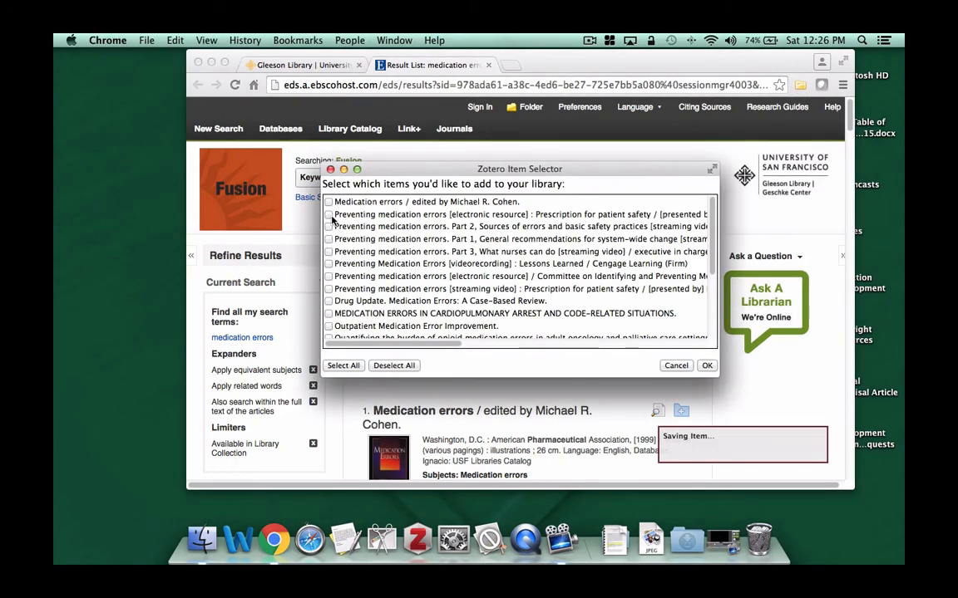
Step: Tick Prescription for patient safety, Part 1, Part 3 nurses video, and Lessons Learned
{"action": "left_click", "coordinate": [329, 215]}
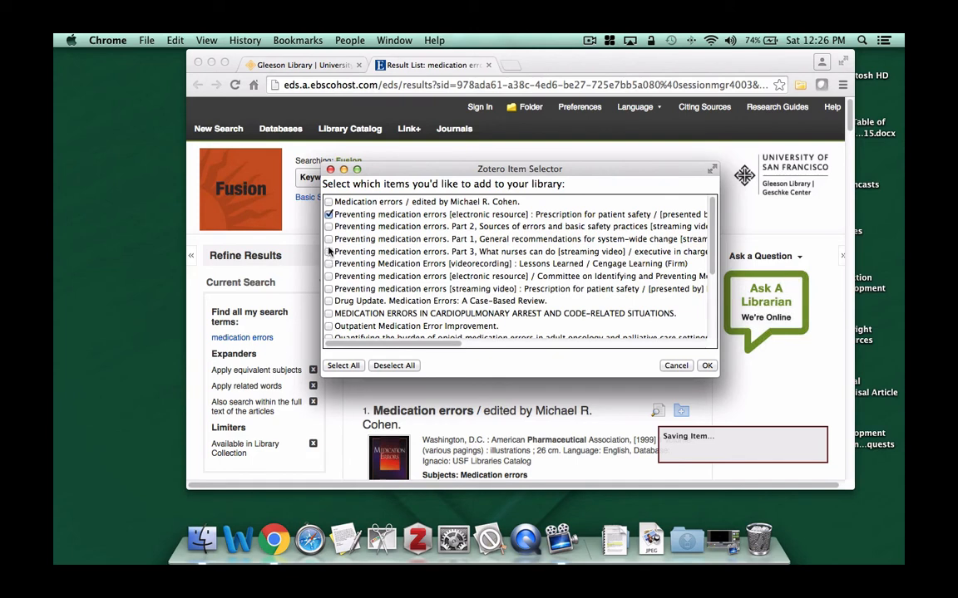
{"action": "left_click", "coordinate": [328, 239]}
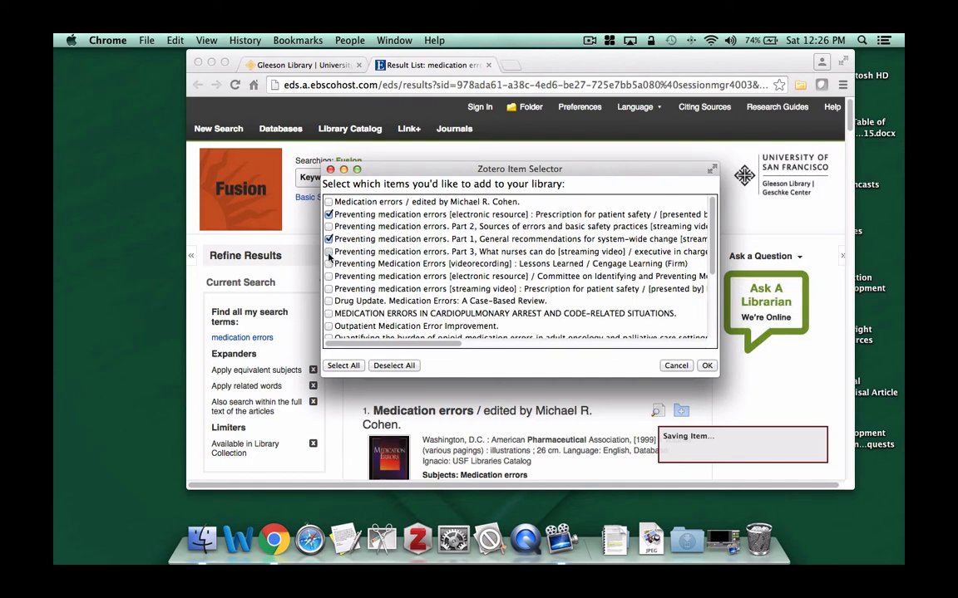
{"action": "left_click", "coordinate": [329, 251]}
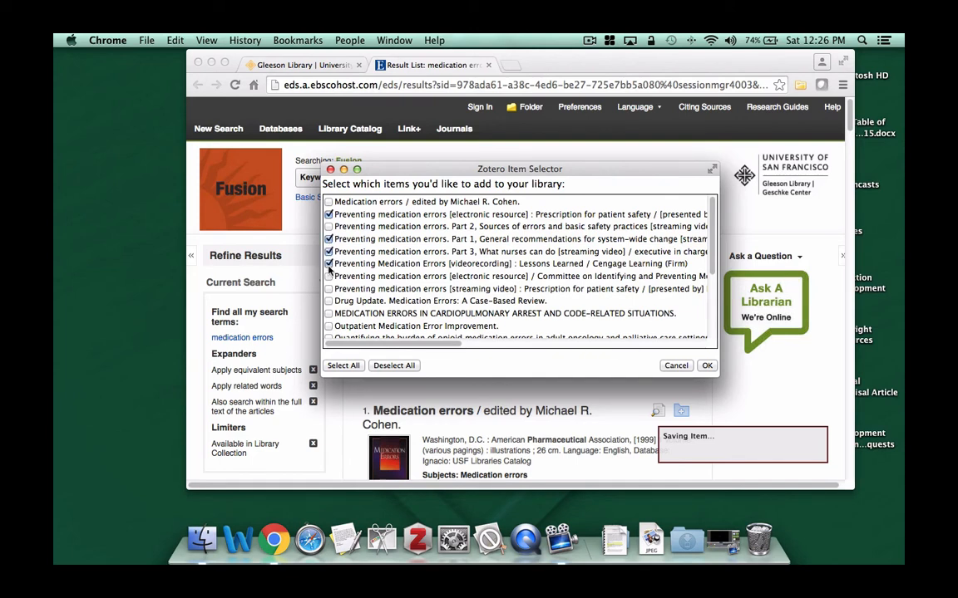
{"action": "left_click", "coordinate": [706, 365]}
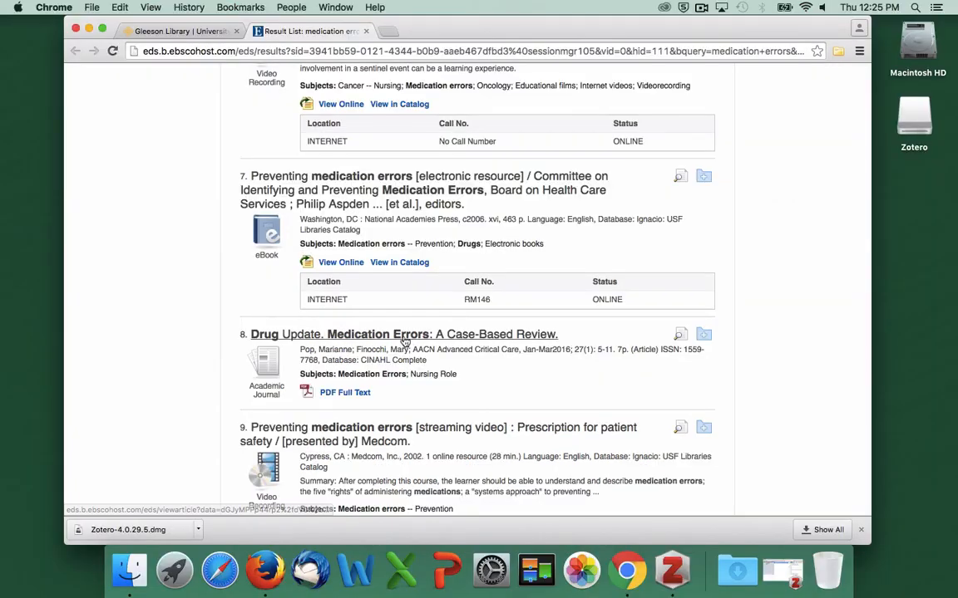
Step: Open result 8, 'Drug Update. Medication Errors: A Case-Based Review'
{"action": "left_click", "coordinate": [405, 334]}
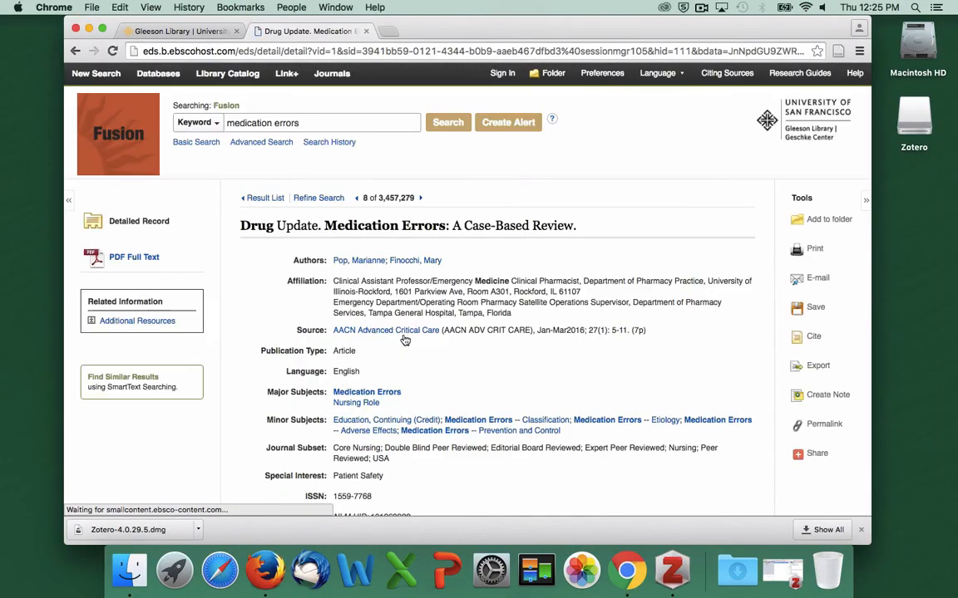